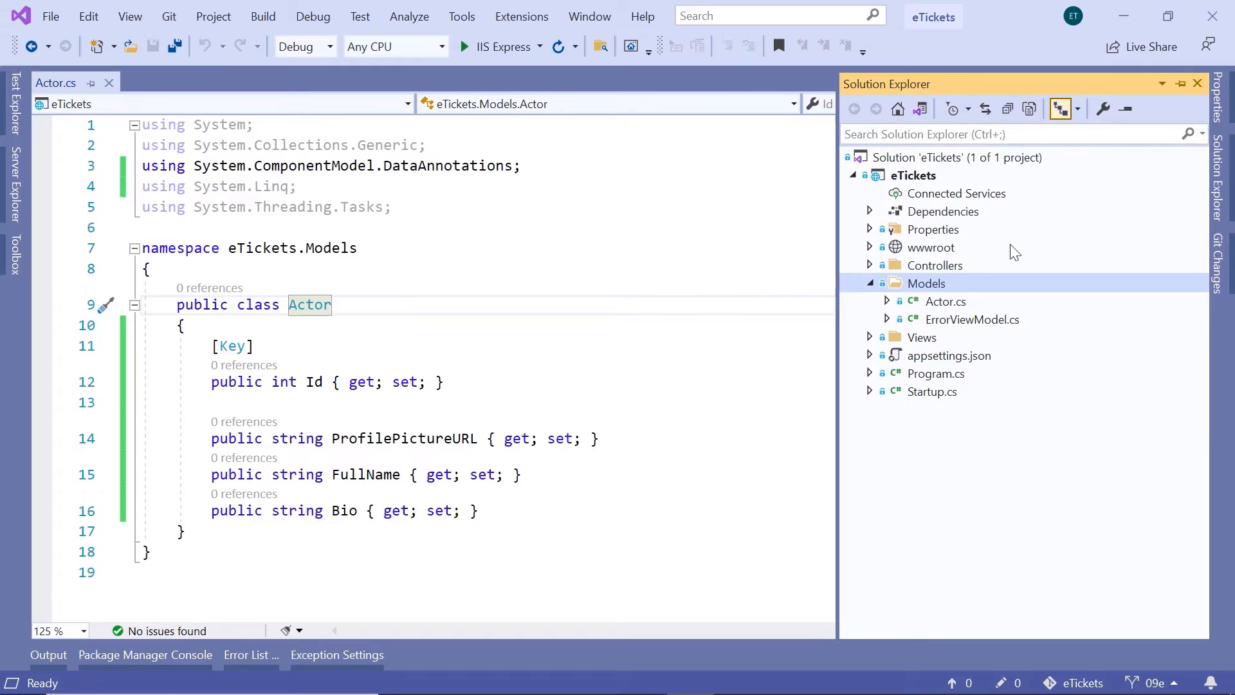
# Add a new class item named Producer.cs to the eTickets Models folder
pyautogui.rightClick(927, 283)
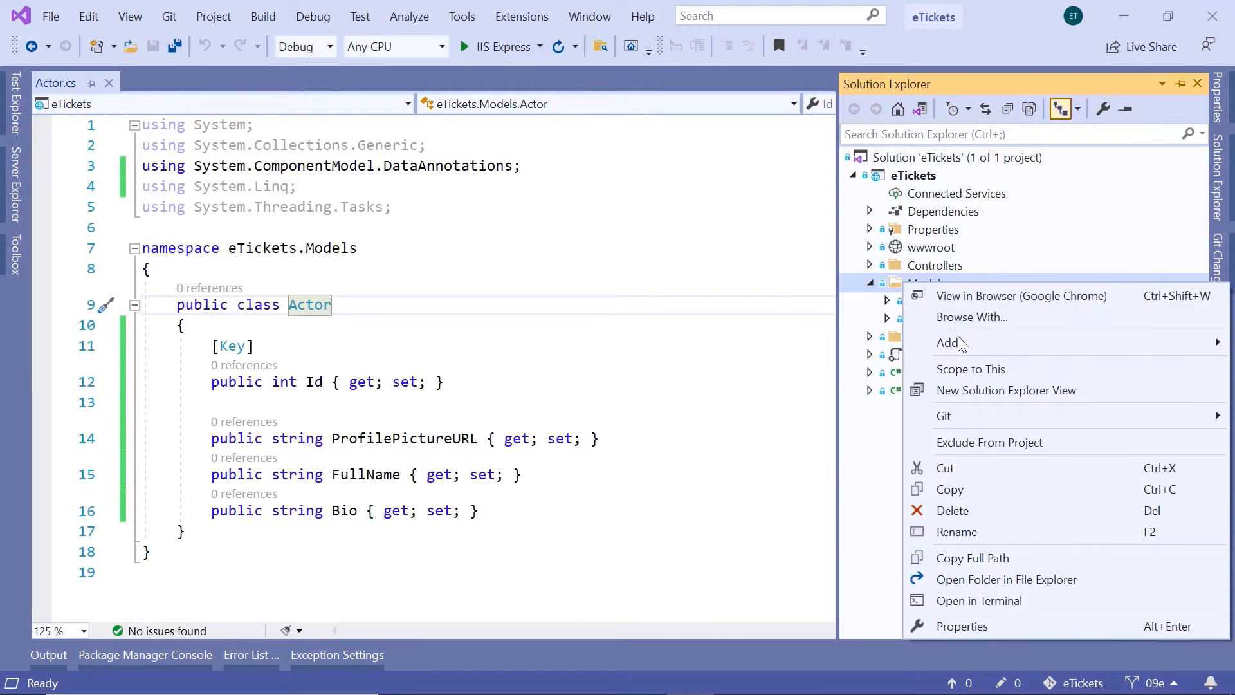
pyautogui.click(947, 343)
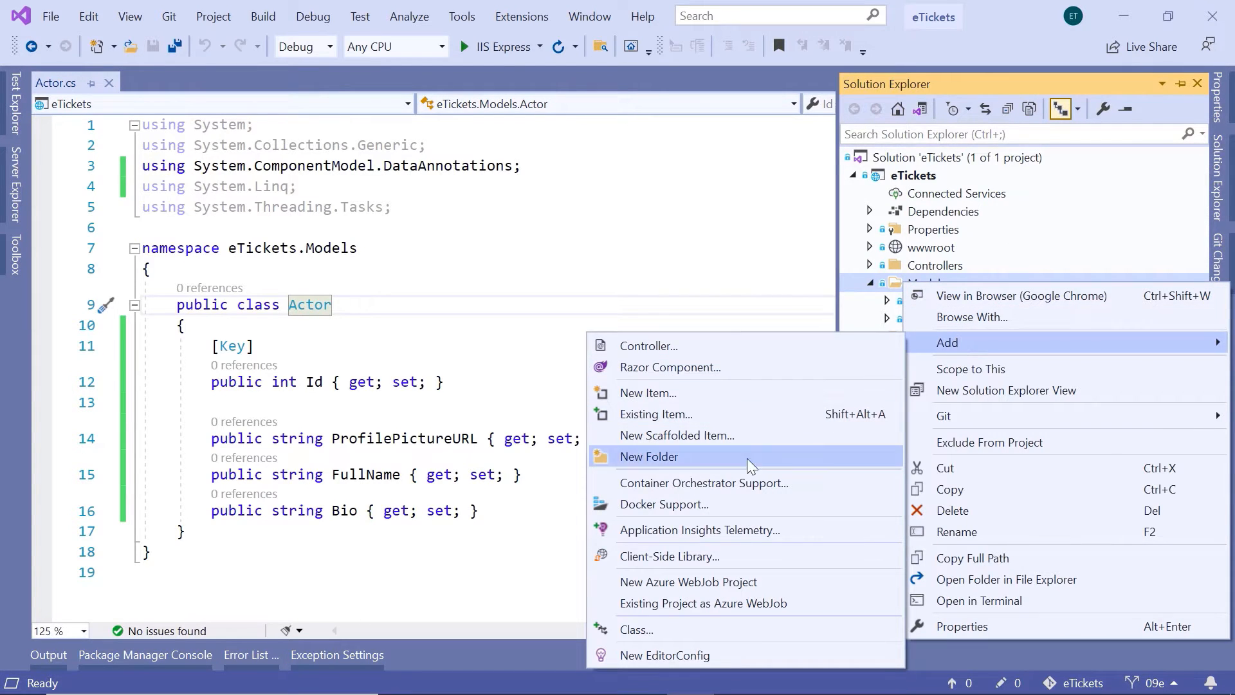
pyautogui.click(648, 393)
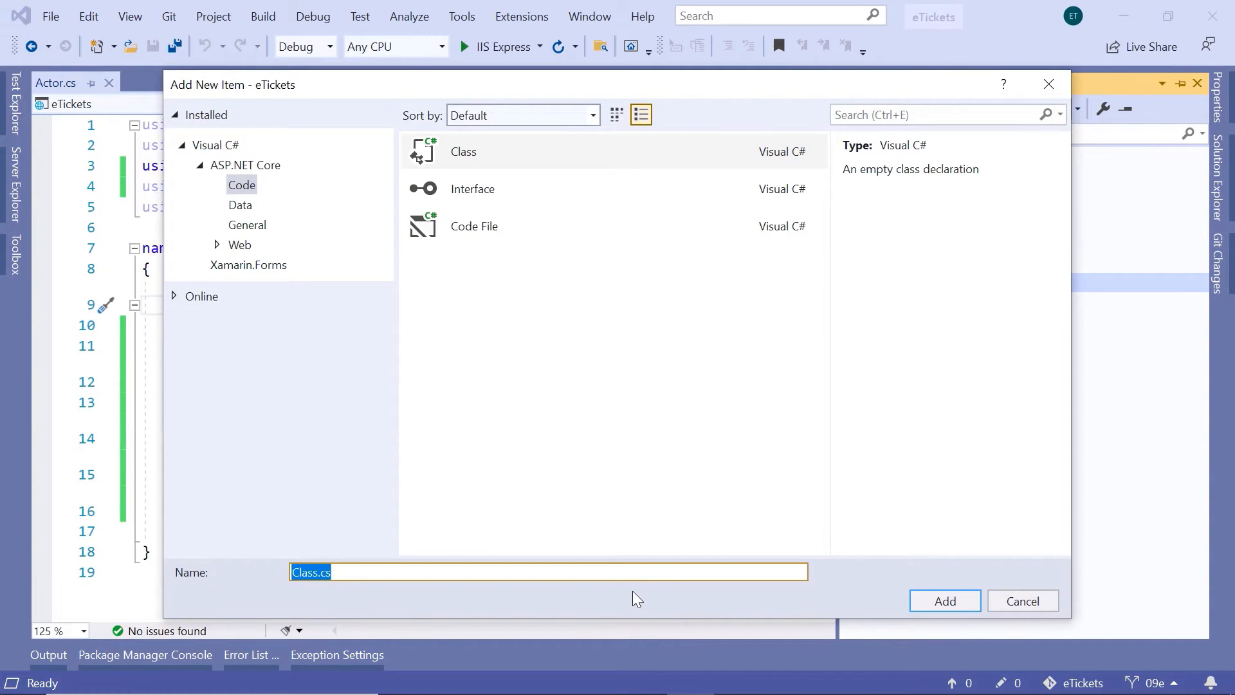
pyautogui.write('Produ')
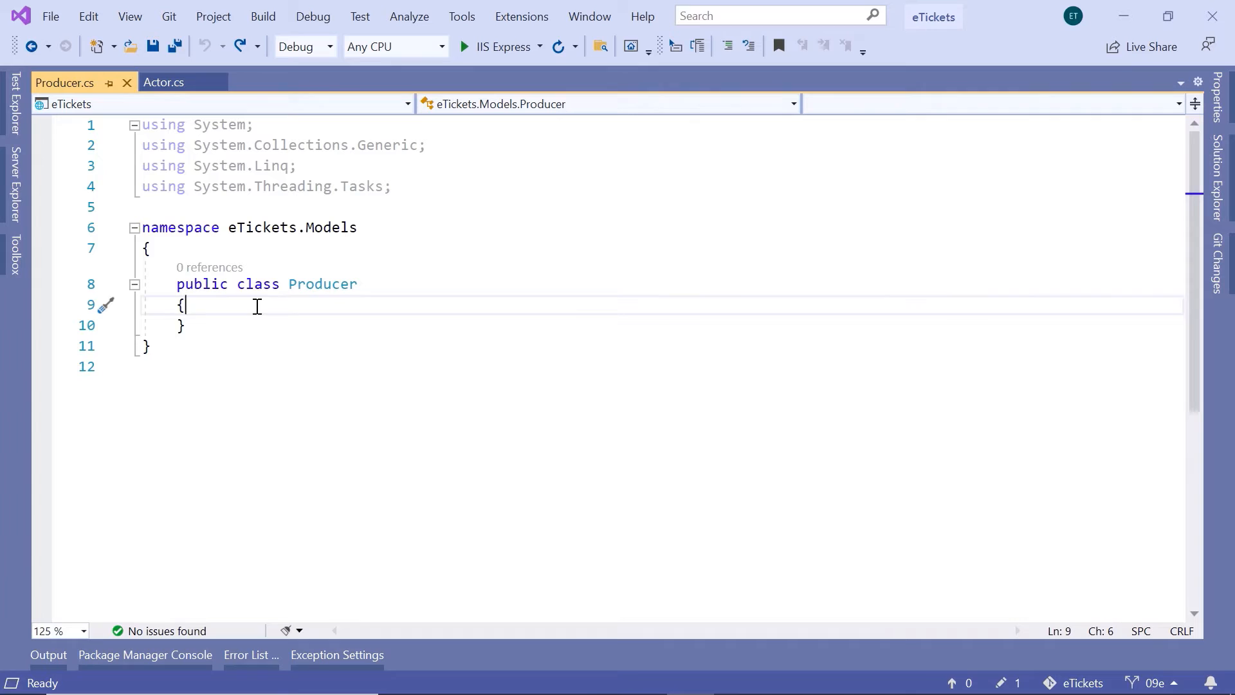
pyautogui.press('Enter')
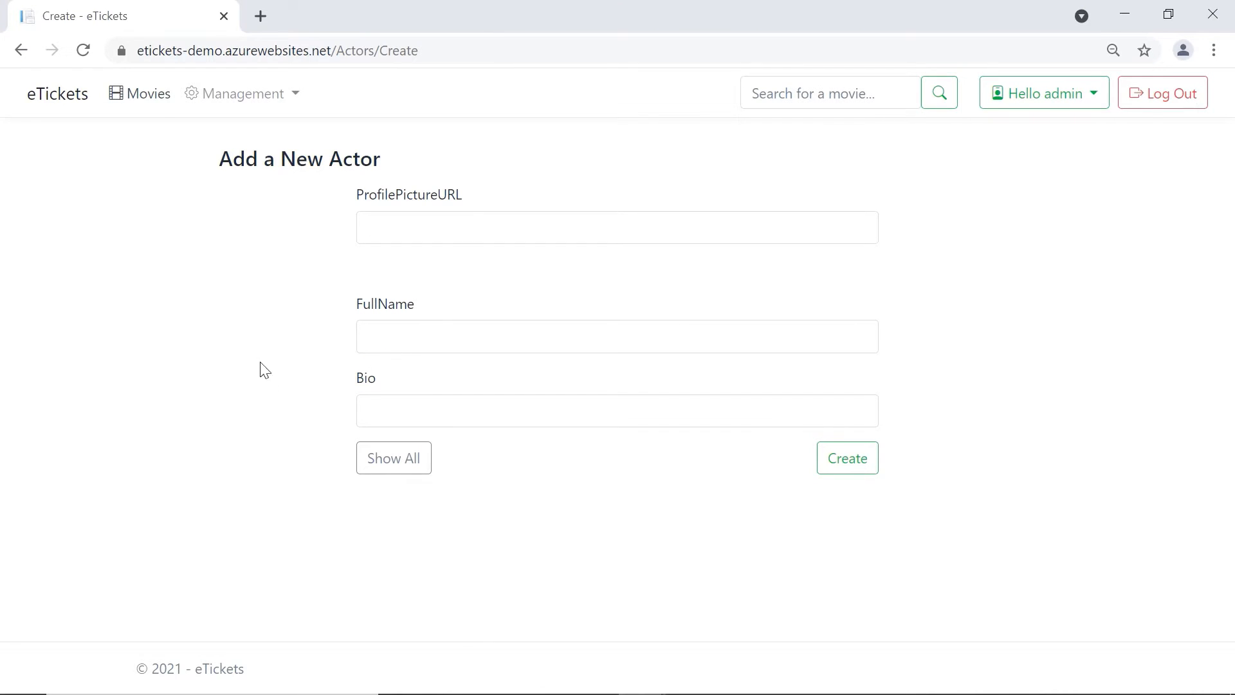
pyautogui.moveTo(299, 109)
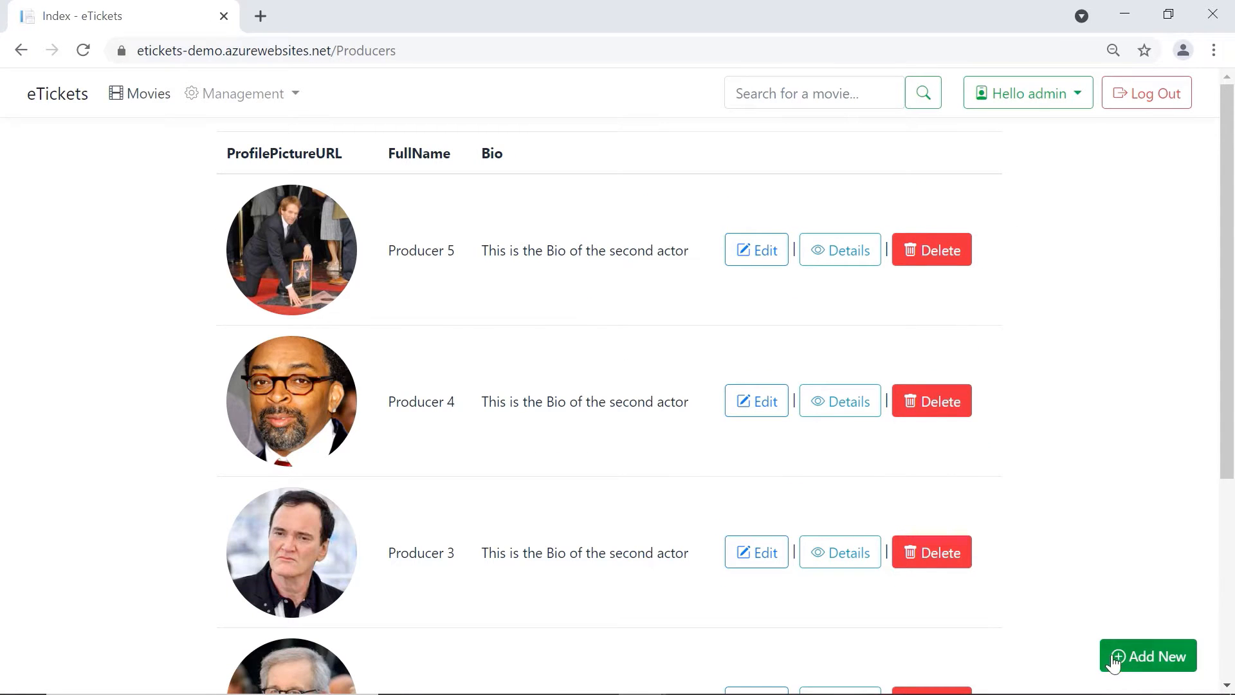
pyautogui.click(1148, 655)
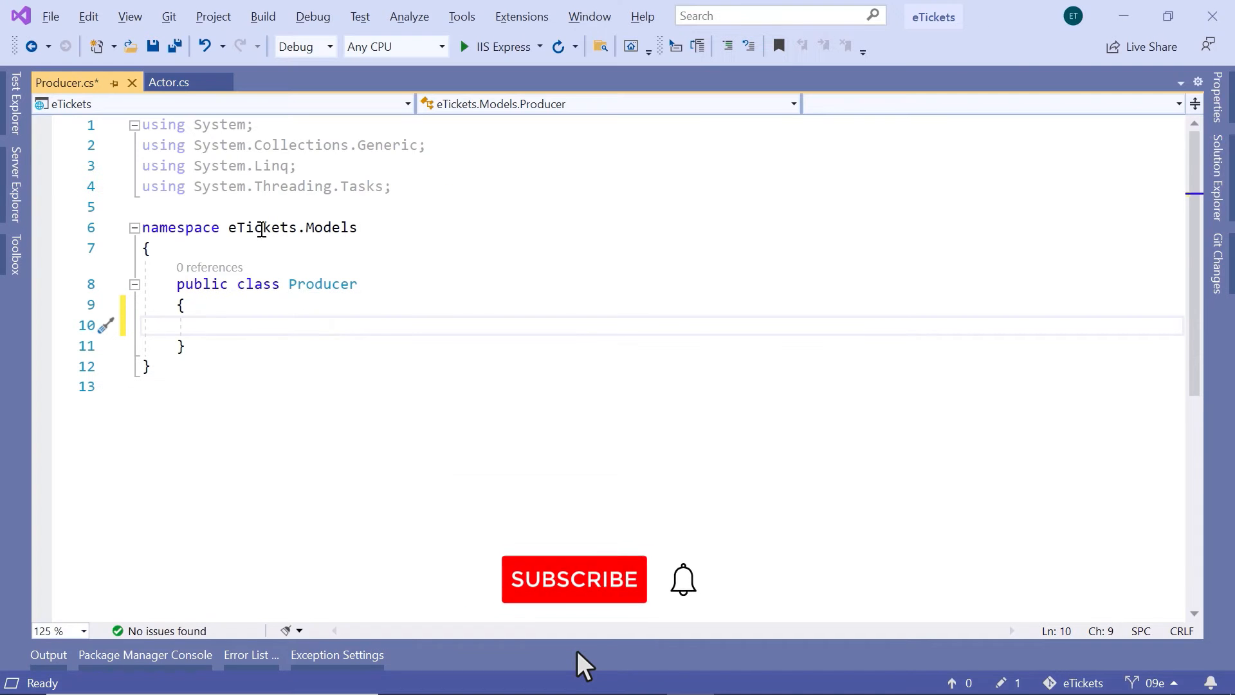
# Paste Actor's Key Id, ProfilePictureURL, FullName and Bio into Producer, import DataAnnotations, and save
pyautogui.click(170, 82)
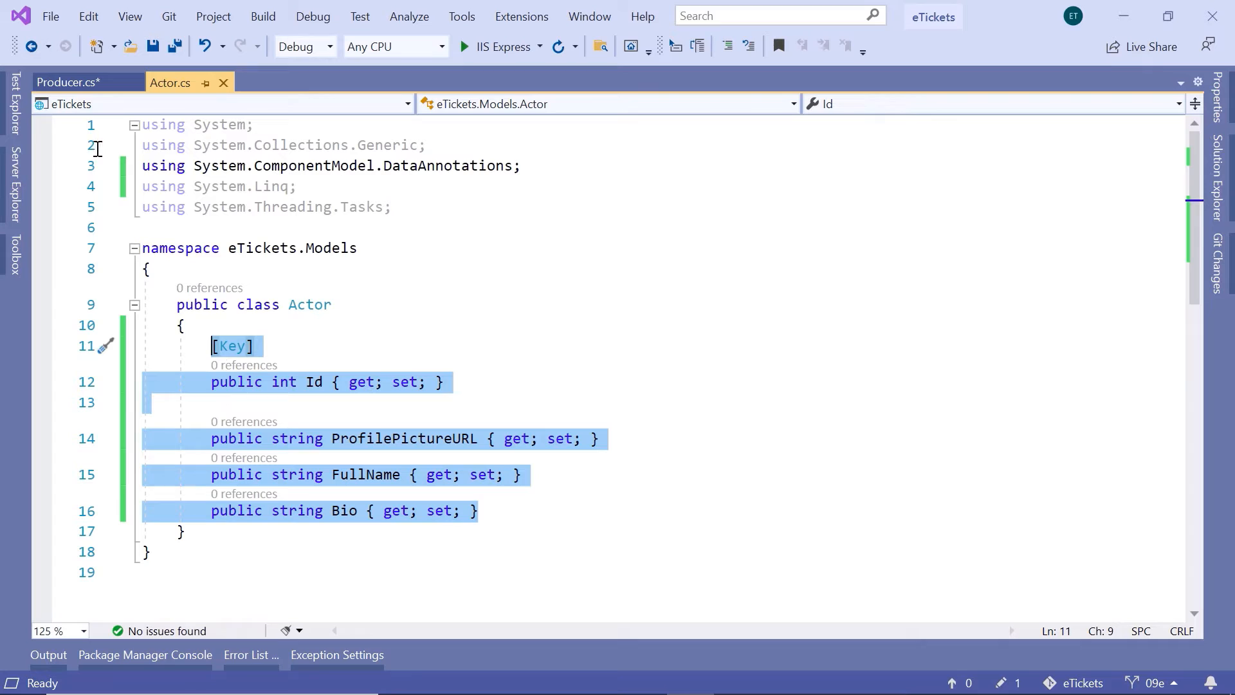
pyautogui.click(65, 82)
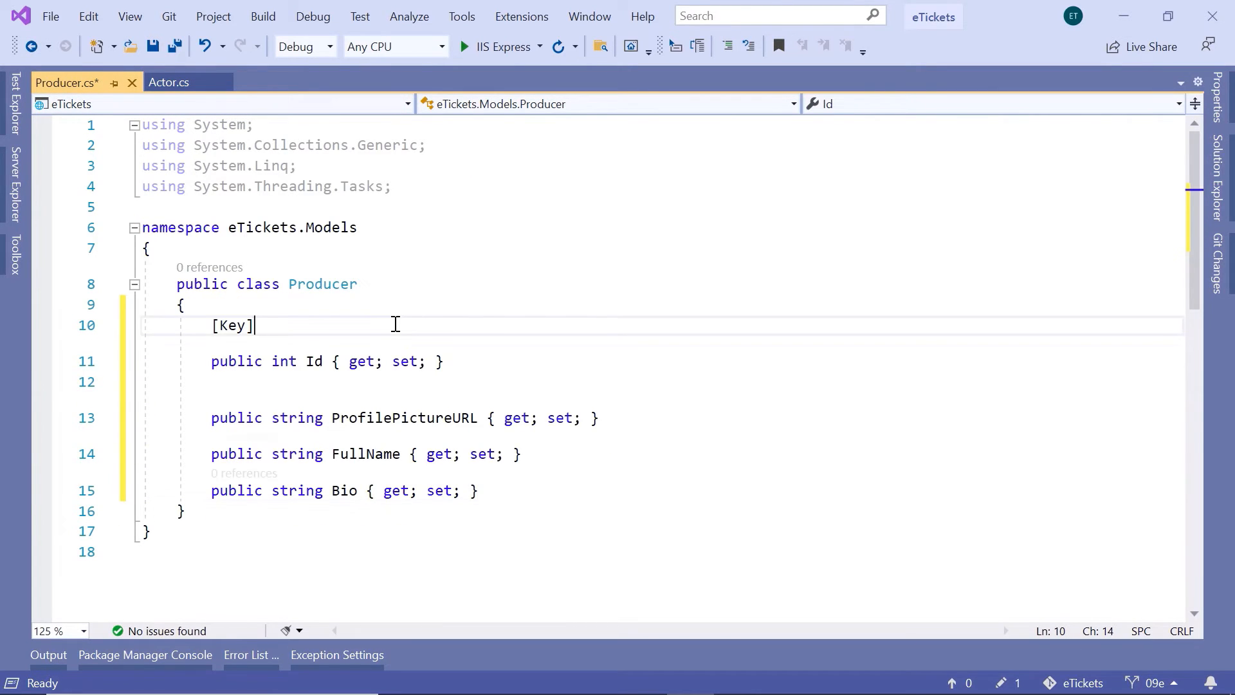
pyautogui.click(120, 325)
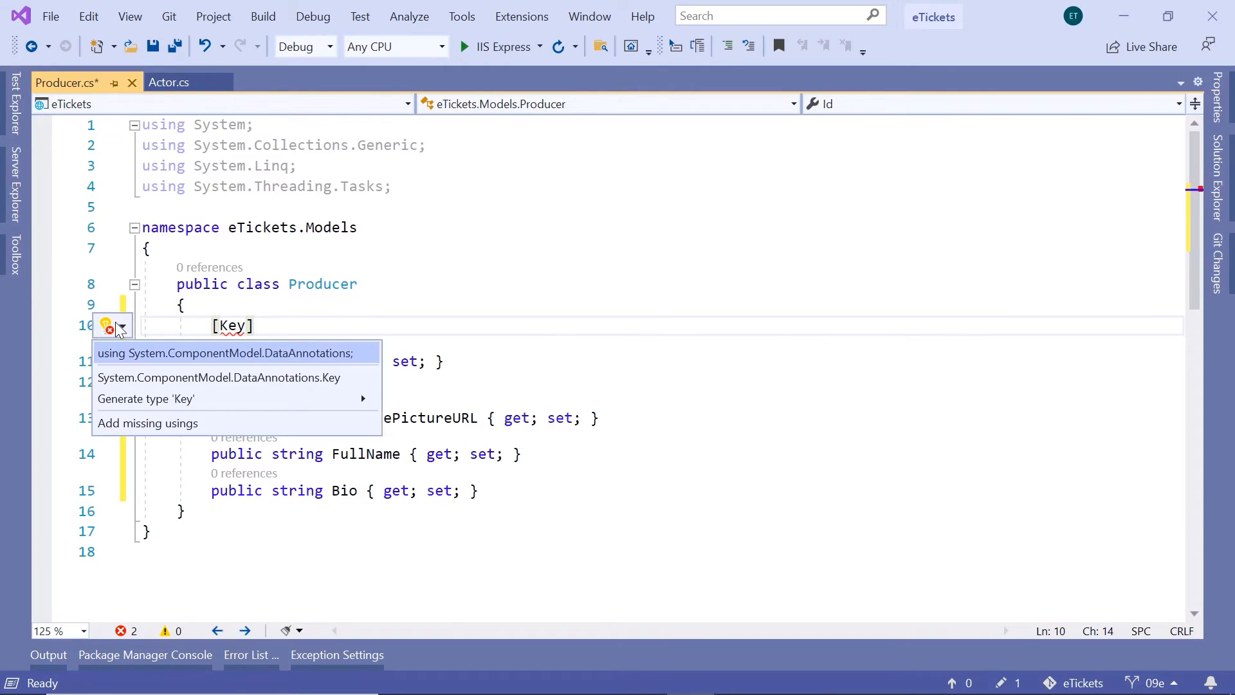
pyautogui.click(226, 353)
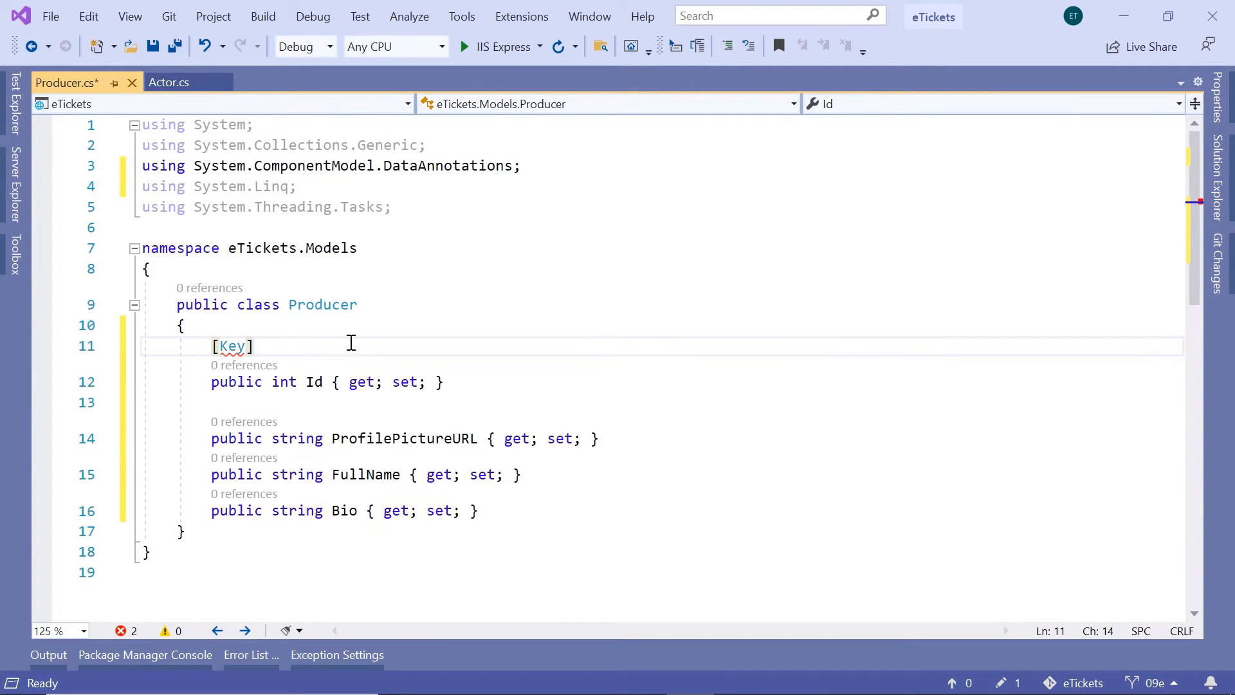
pyautogui.press('ctrl+s')
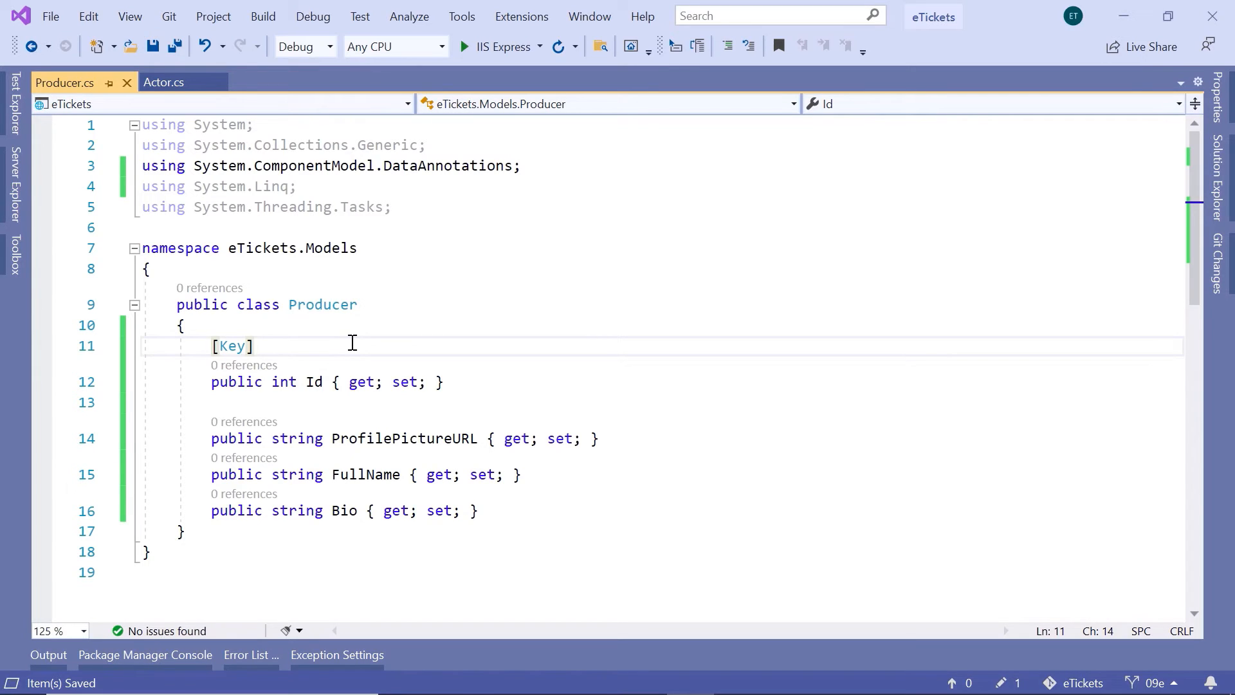
pyautogui.moveTo(321, 381)
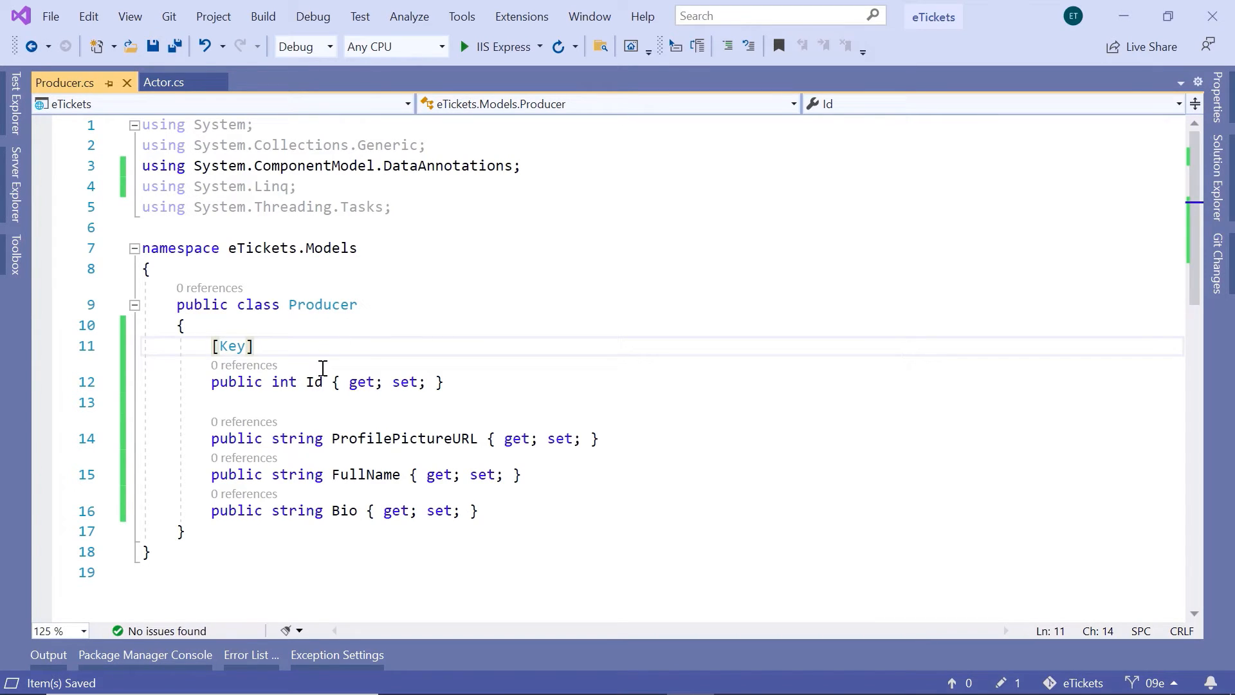
# Return to Actor.cs and select the Actor class name for comparison with Producer
pyautogui.click(169, 83)
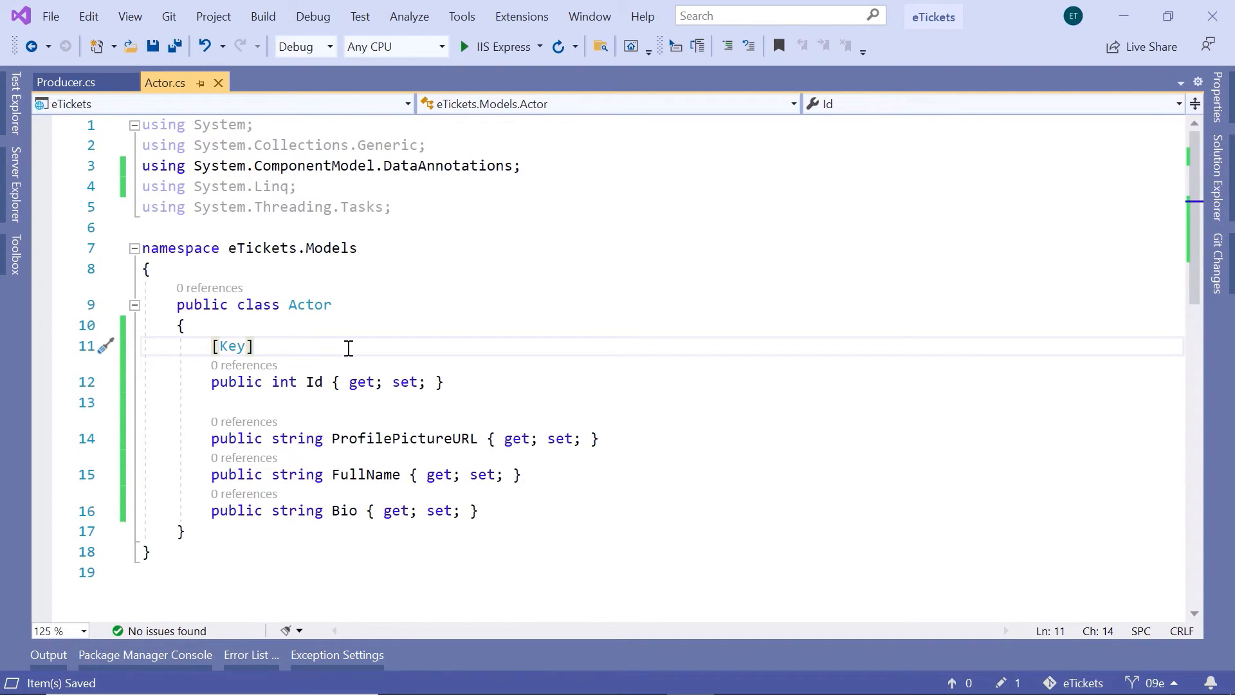
pyautogui.moveTo(440, 457)
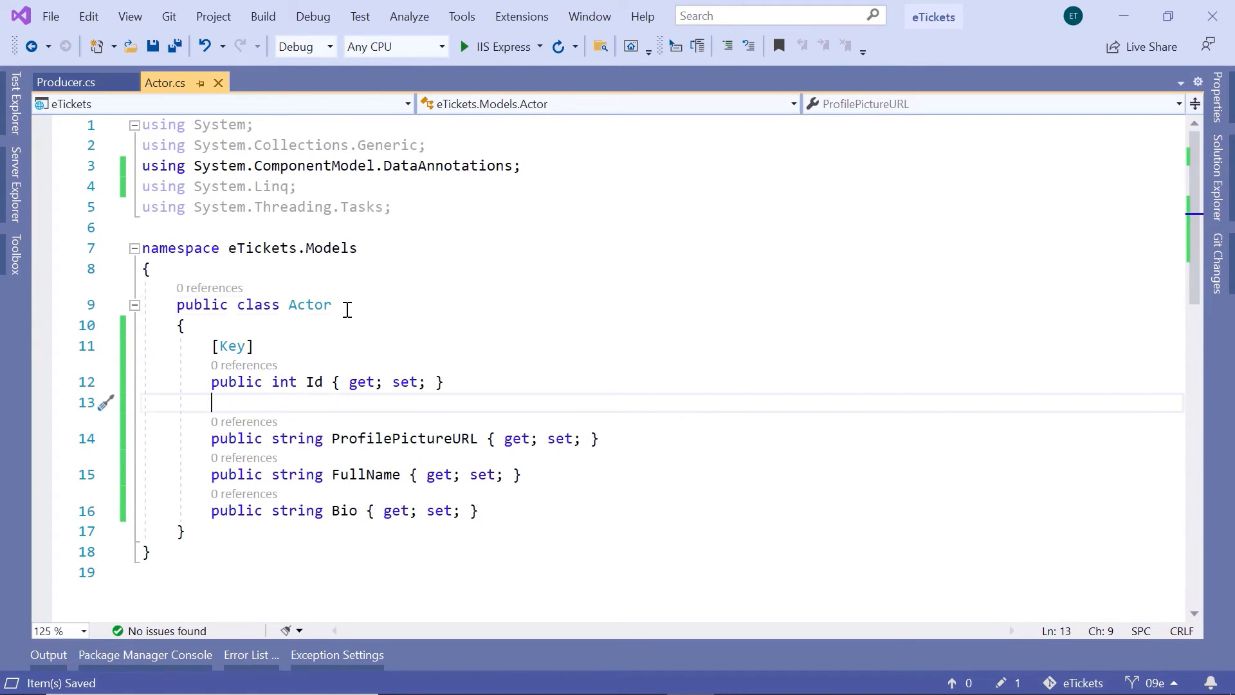
pyautogui.doubleClick(309, 305)
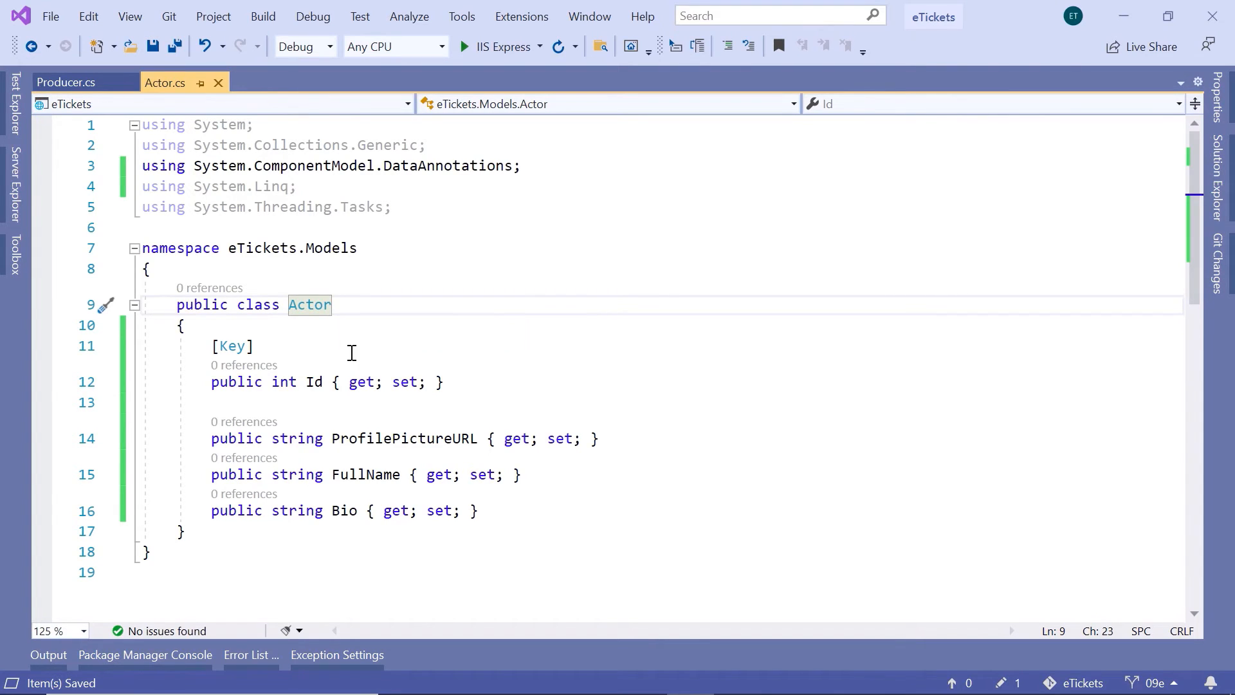
pyautogui.moveTo(414, 404)
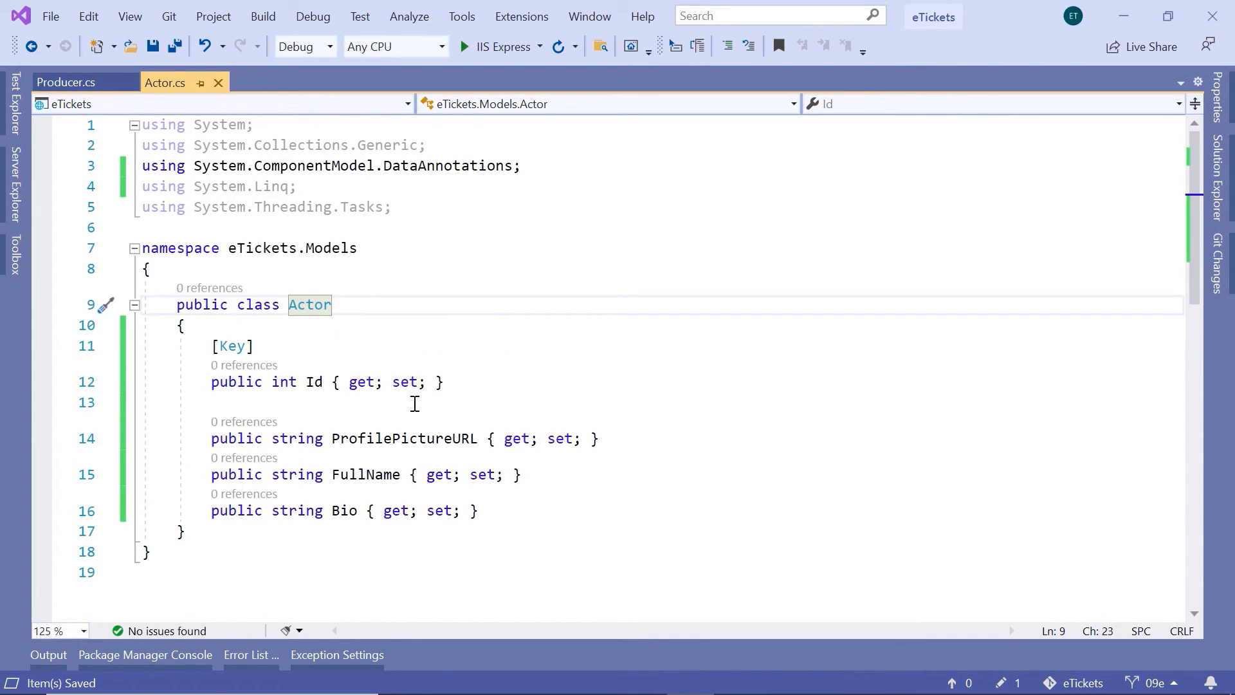